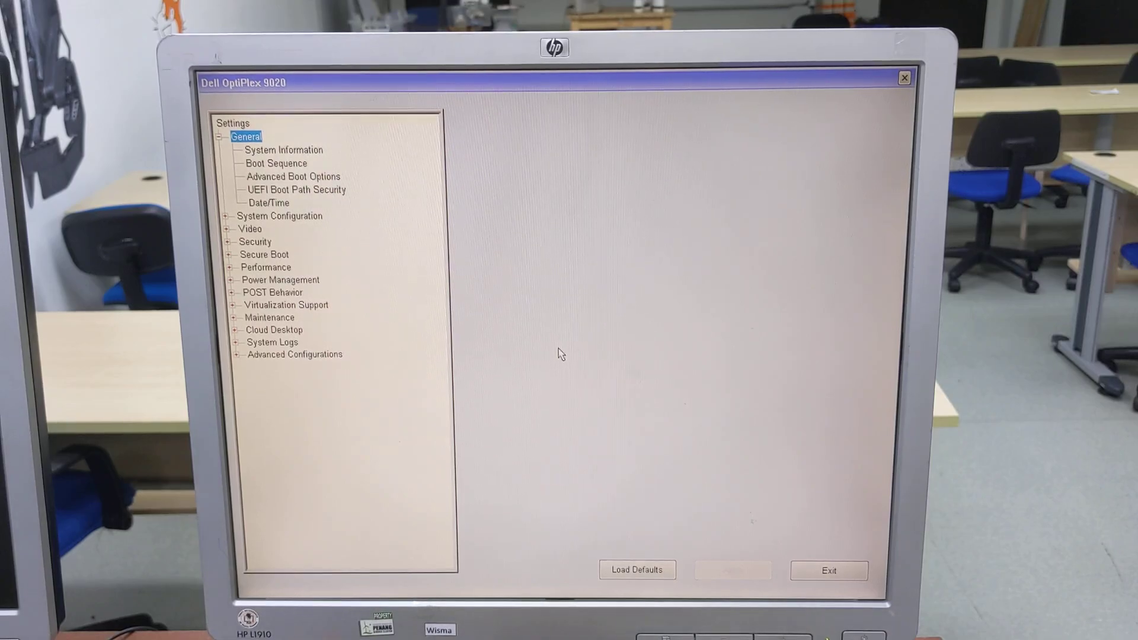
# Review the General System Information summary, scrolling through the full hardware details.
pyautogui.click(283, 149)
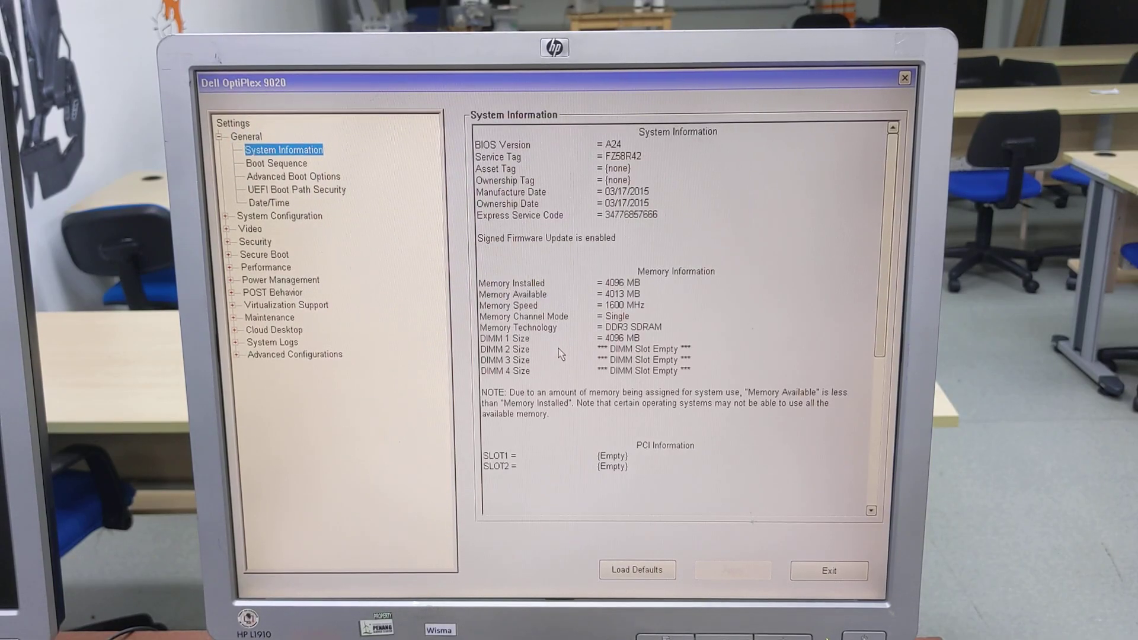
pyautogui.moveTo(681, 341)
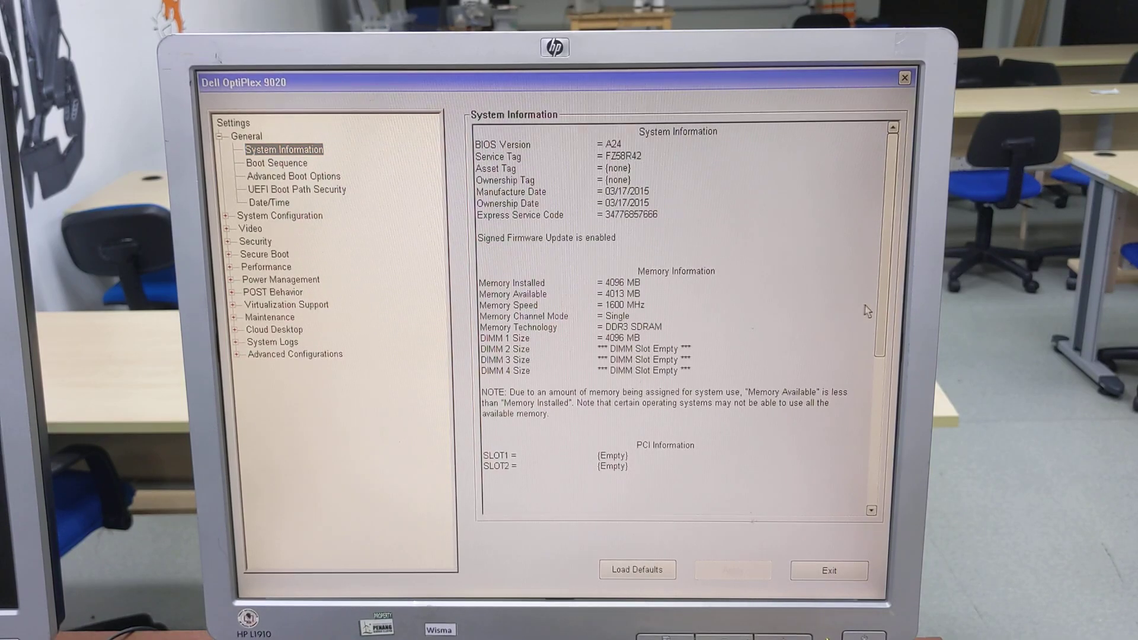
pyautogui.moveTo(873, 312)
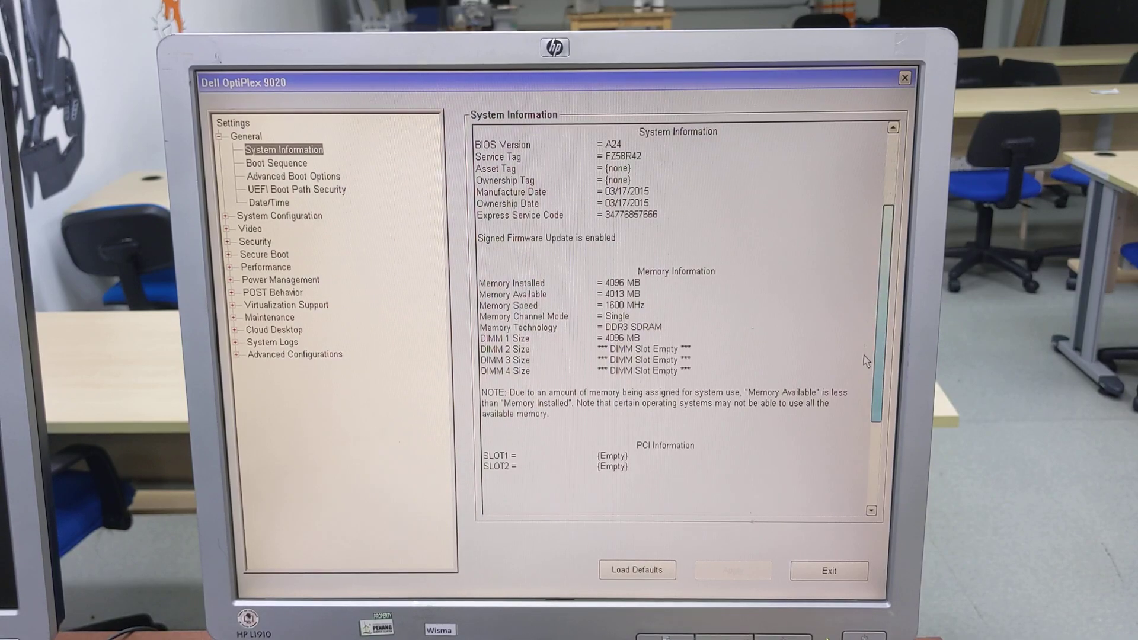
pyautogui.scroll(-3)
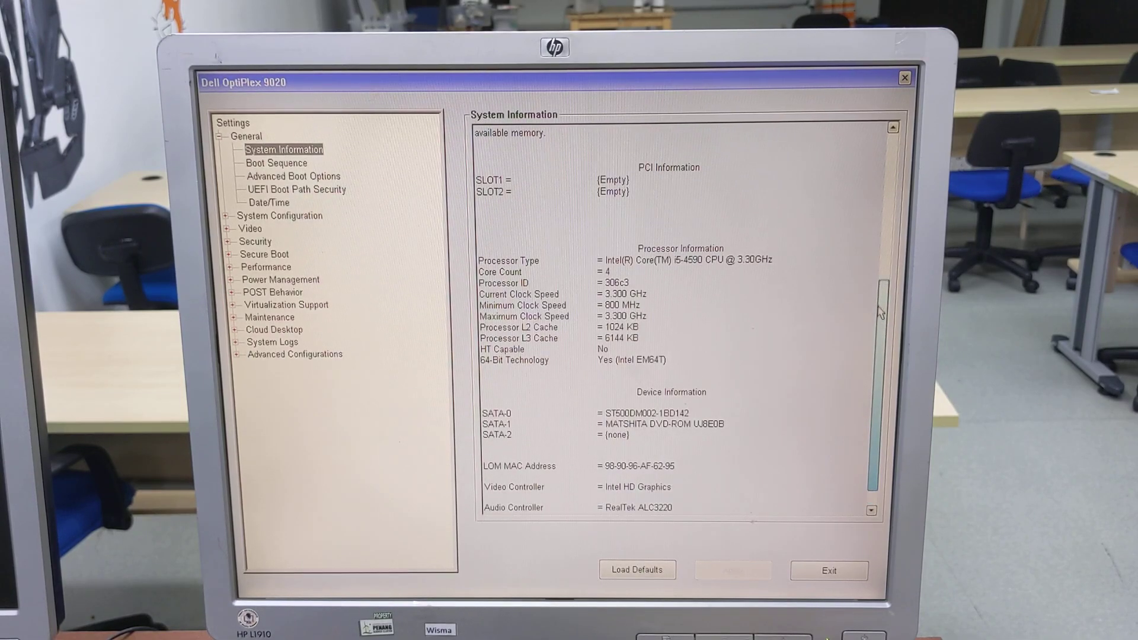
pyautogui.scroll(3)
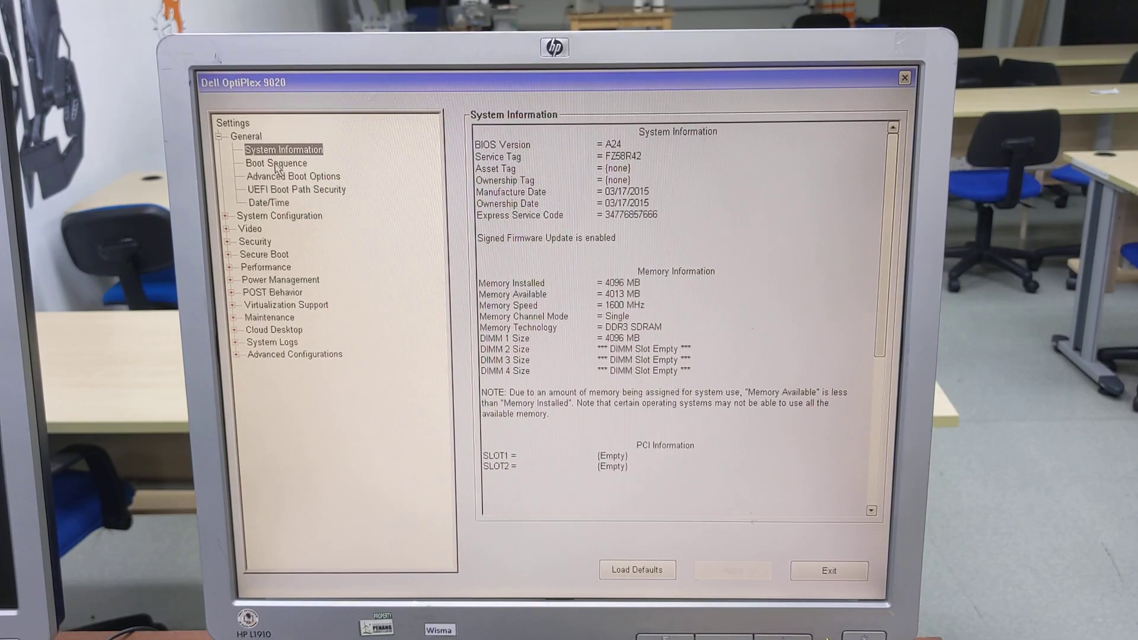
# Browse Advanced Boot Options and UEFI Boot Path Security, ending on the Date/Time settings.
pyautogui.click(293, 176)
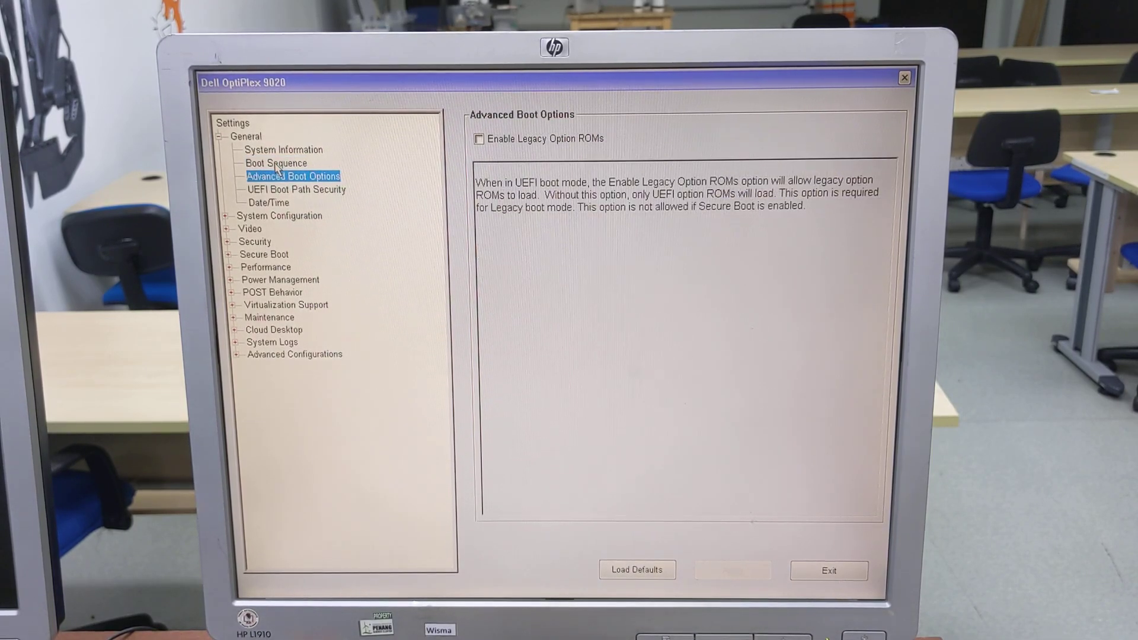
pyautogui.click(296, 189)
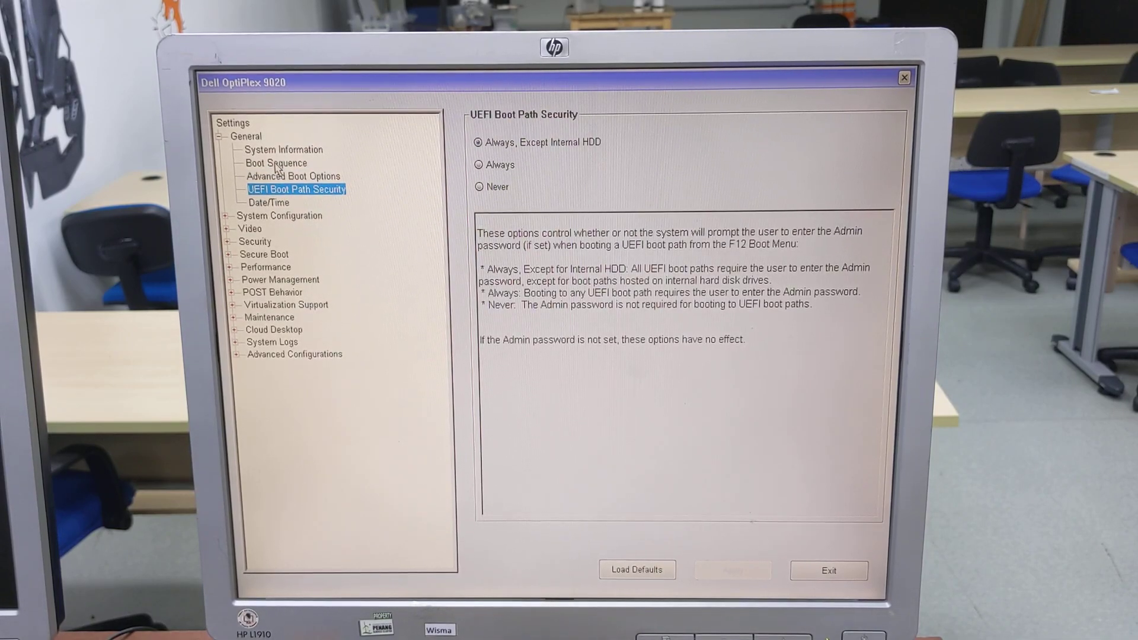
pyautogui.click(269, 202)
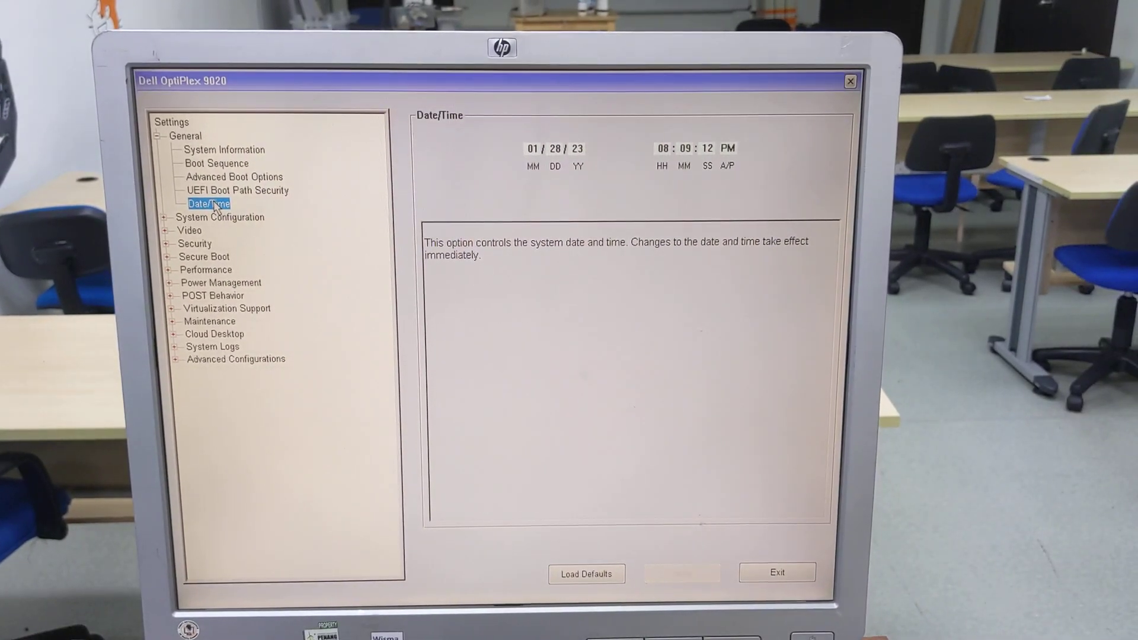
# Expand System Configuration and review Integrated NIC, Serial Port, SATA Operation, SMART Reporting, USB and Audio.
pyautogui.click(219, 217)
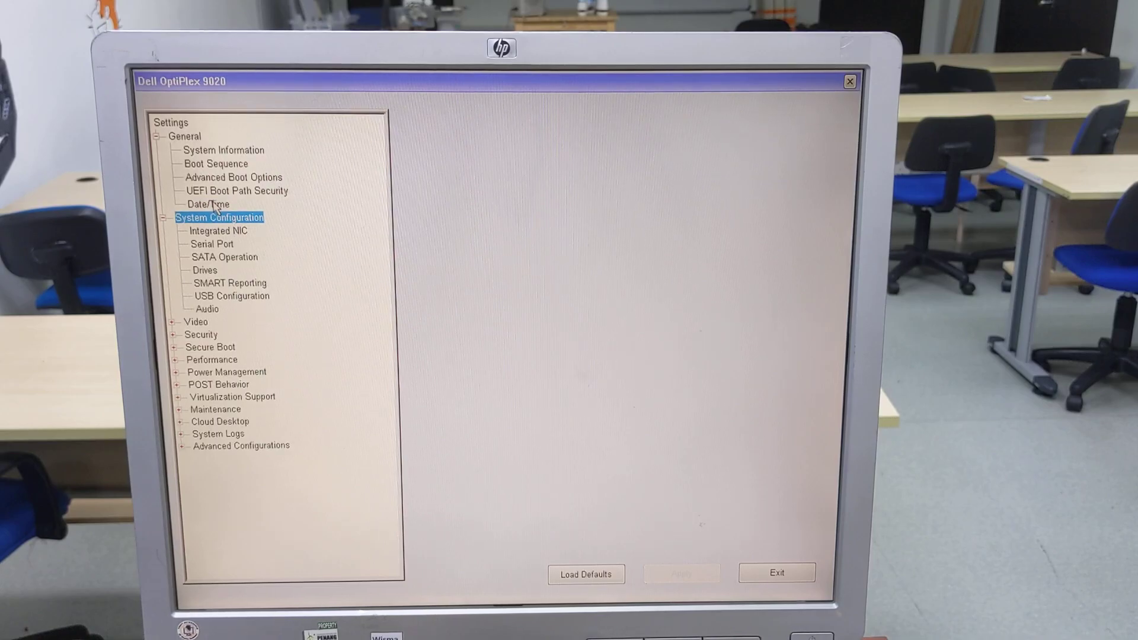
pyautogui.click(217, 231)
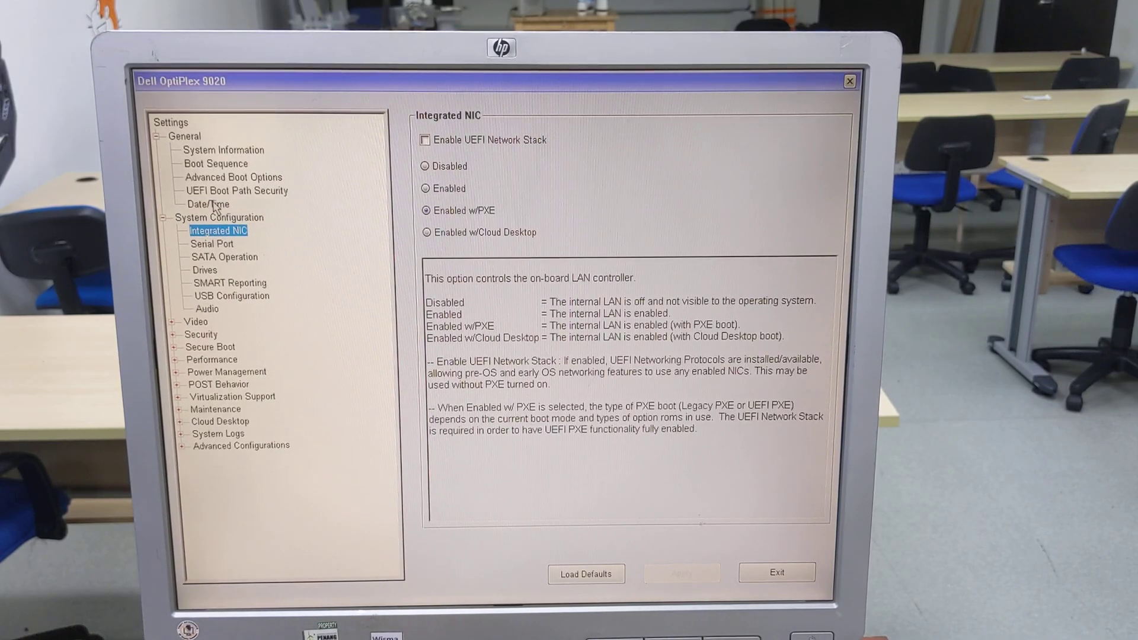
pyautogui.click(212, 243)
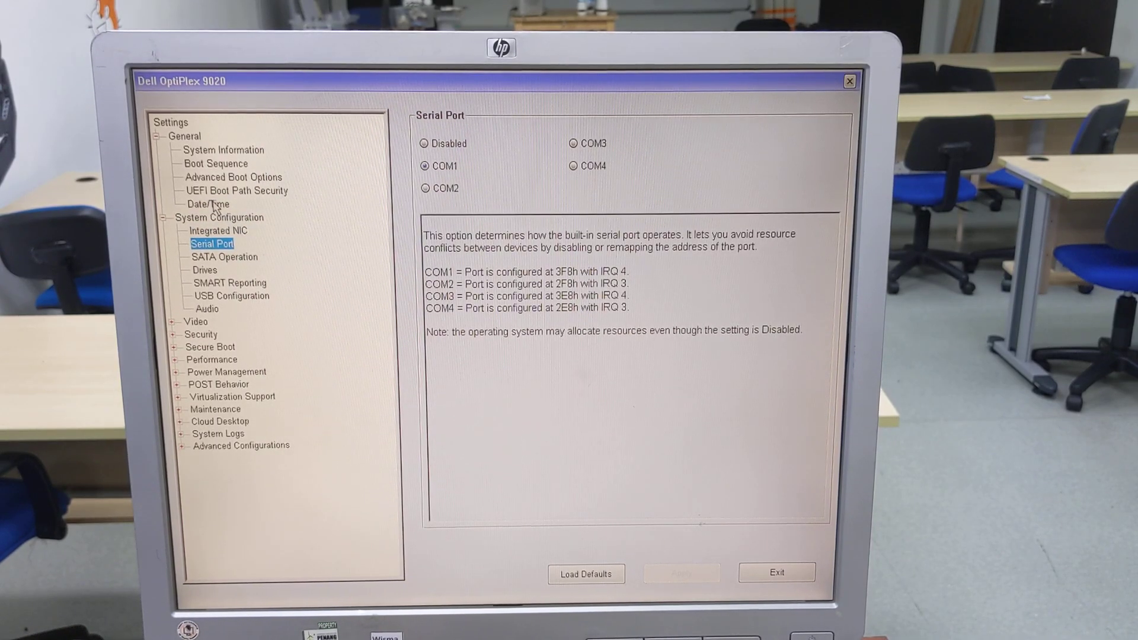
pyautogui.click(224, 256)
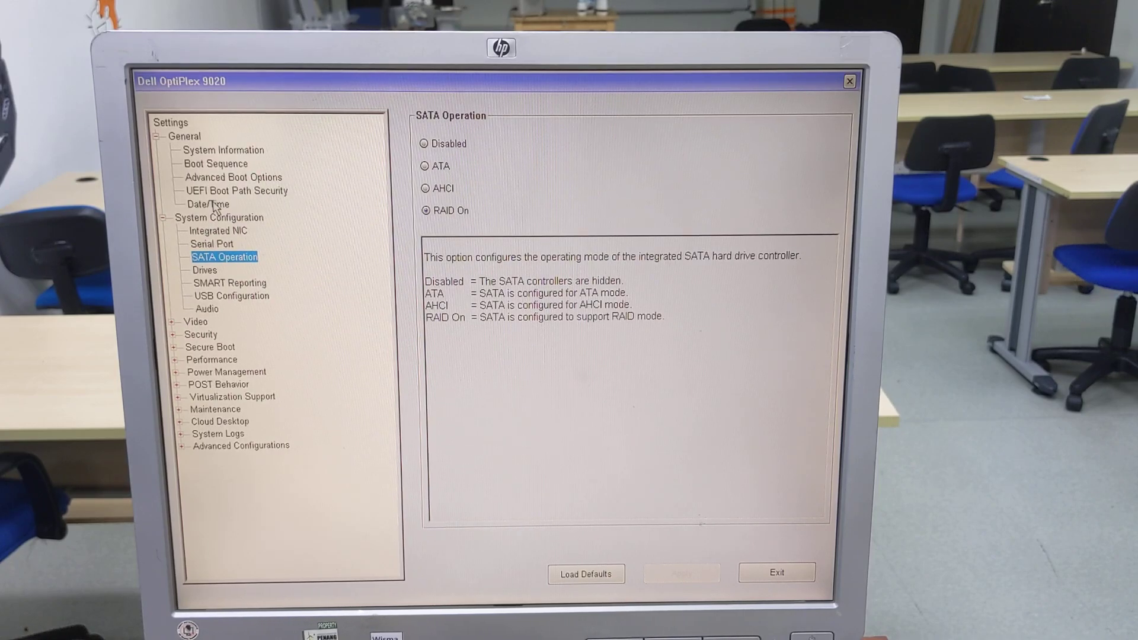
pyautogui.click(229, 283)
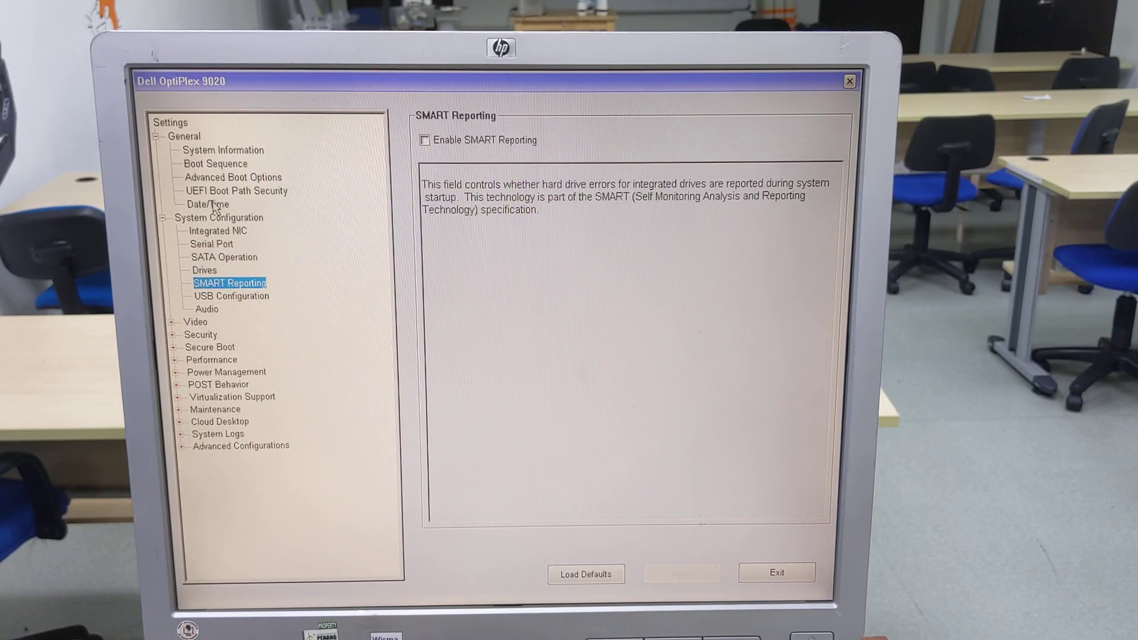
pyautogui.click(231, 295)
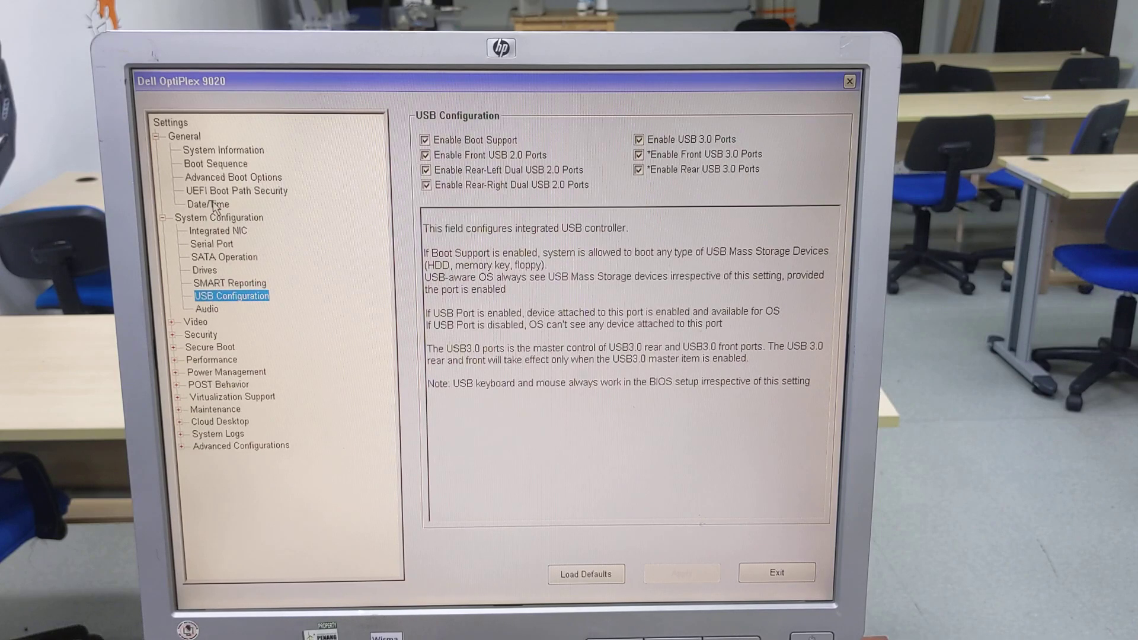
pyautogui.click(206, 308)
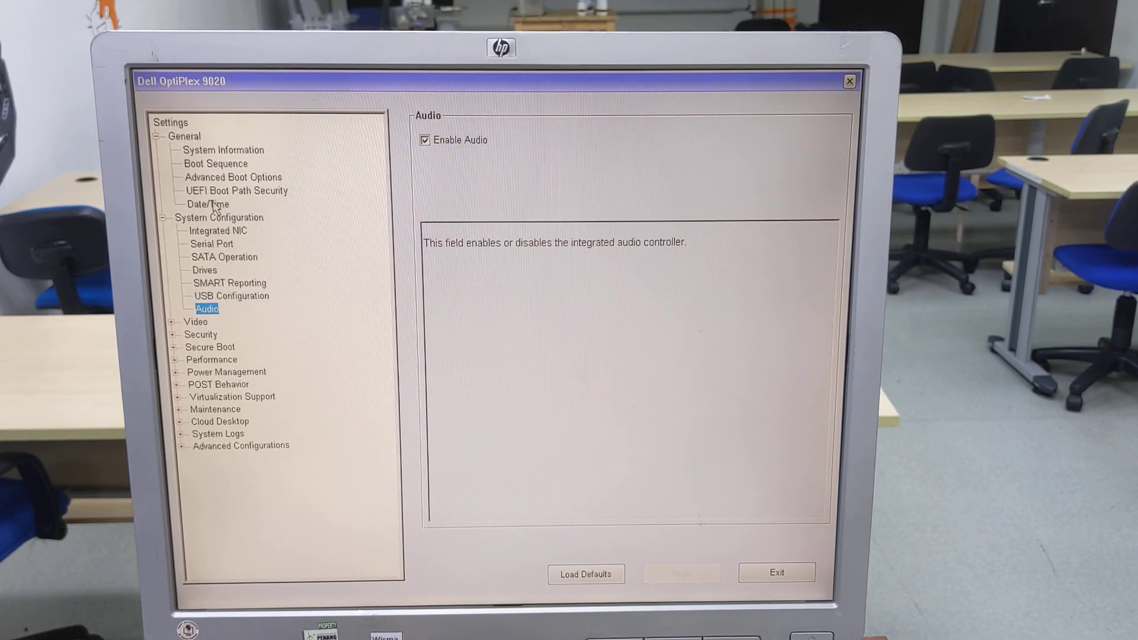
# Expand the Video category and show the Primary Display setting.
pyautogui.click(195, 321)
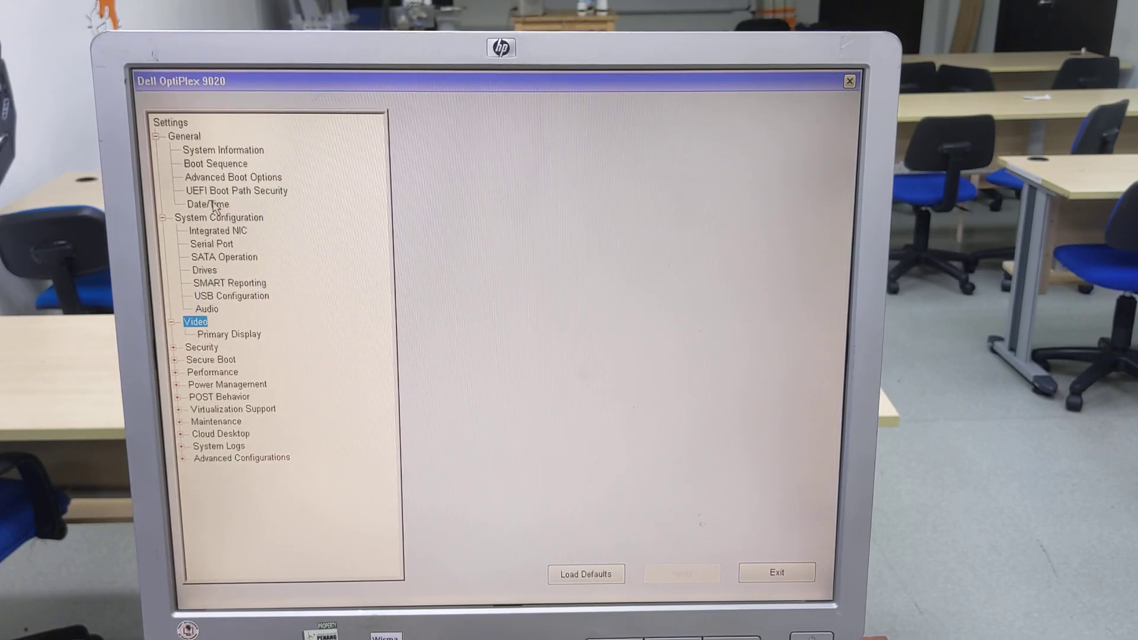
pyautogui.click(228, 334)
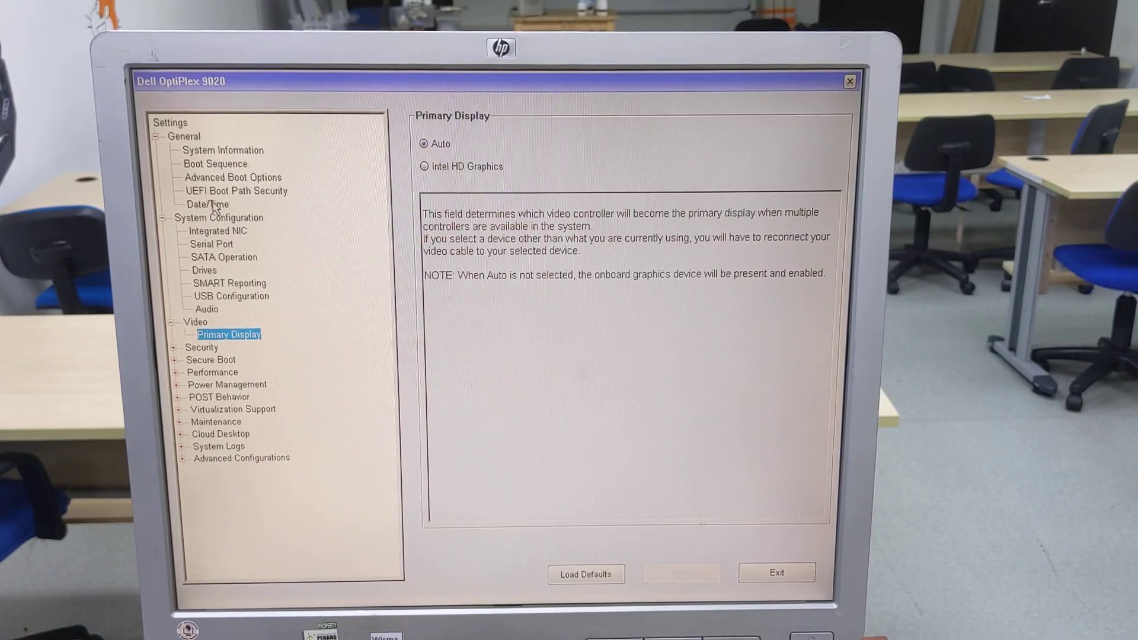
# Expand Security and review the password pages: system, HDD, strong password, length, bypass and change.
pyautogui.click(203, 348)
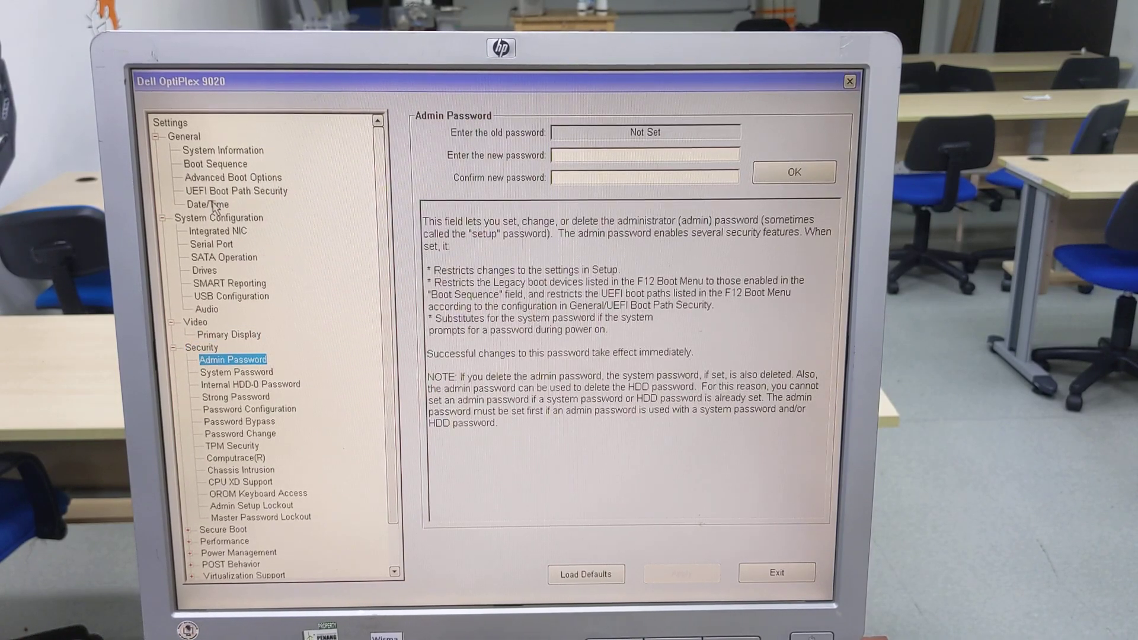
pyautogui.click(236, 372)
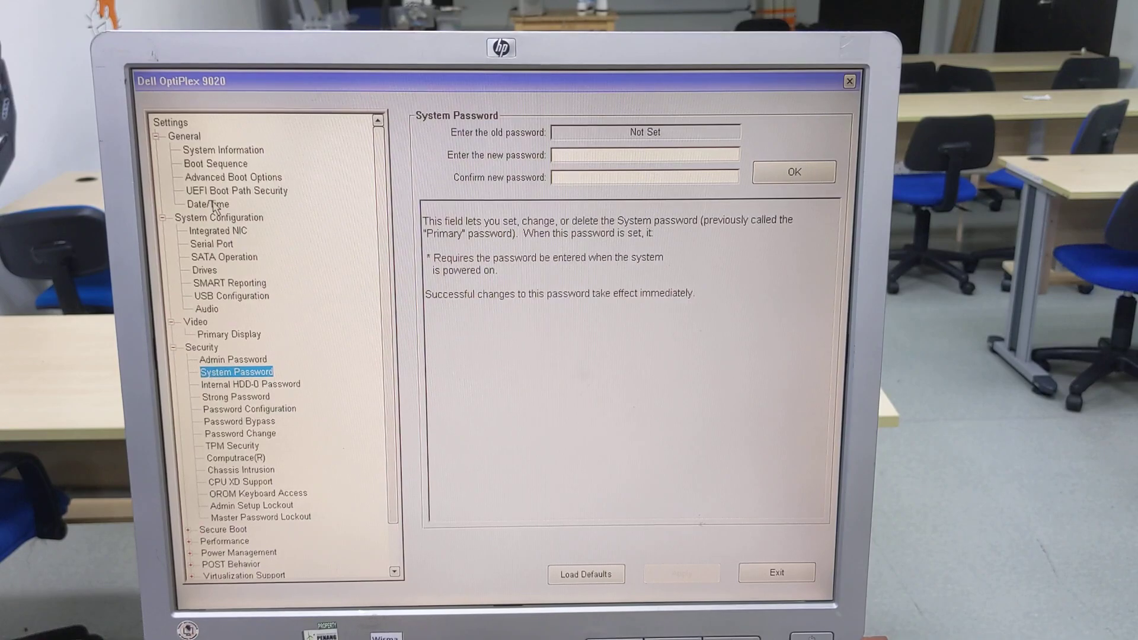
pyautogui.click(250, 383)
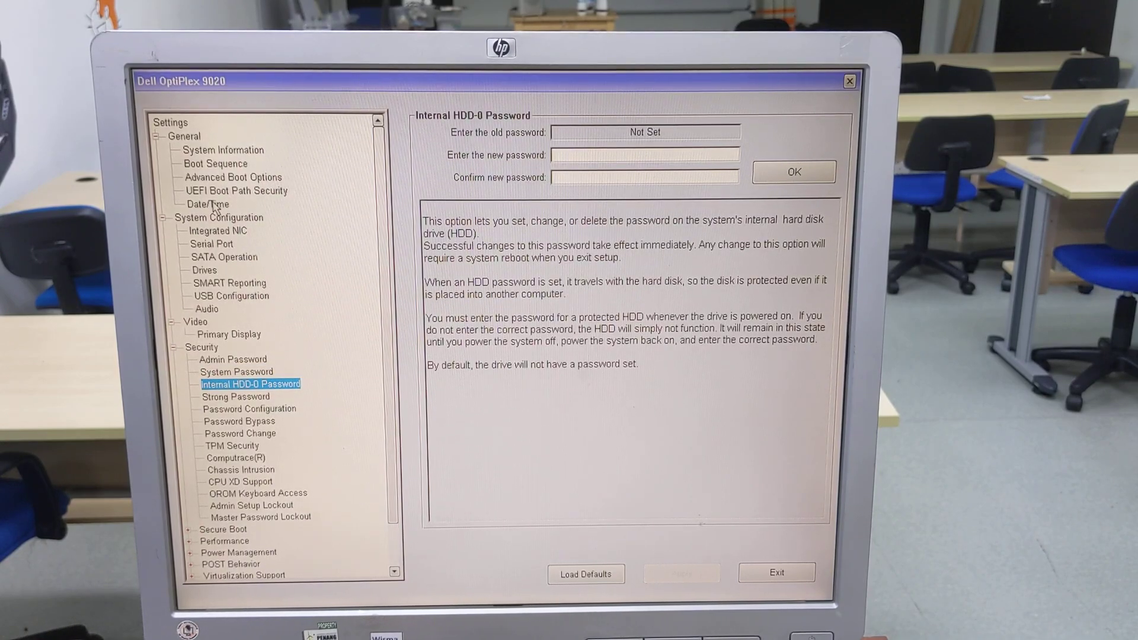
pyautogui.click(235, 396)
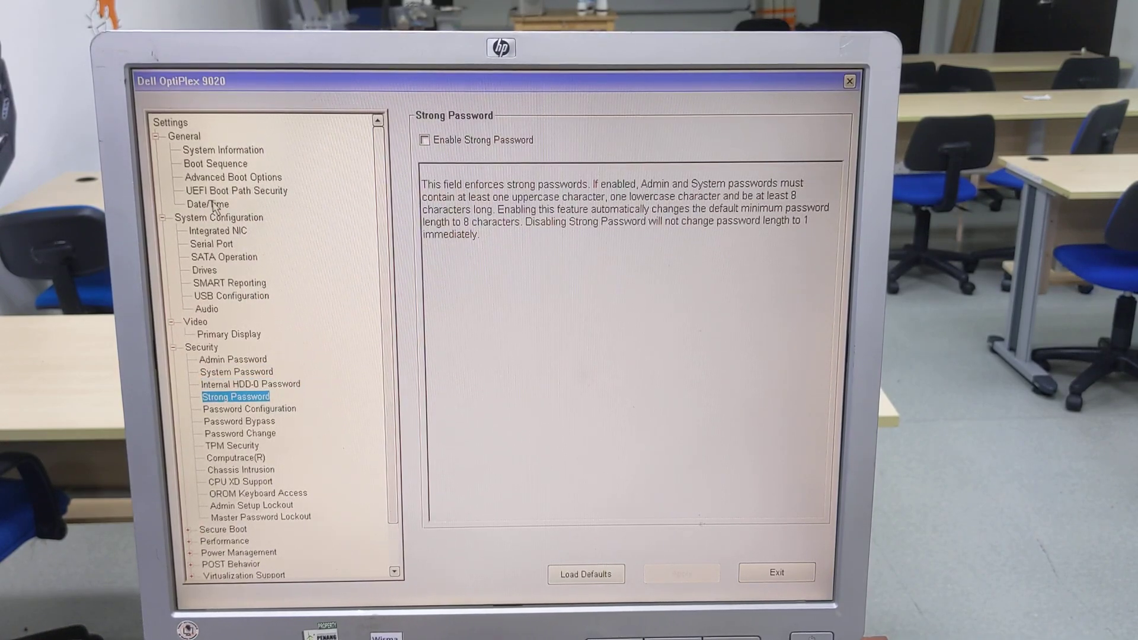
pyautogui.click(247, 409)
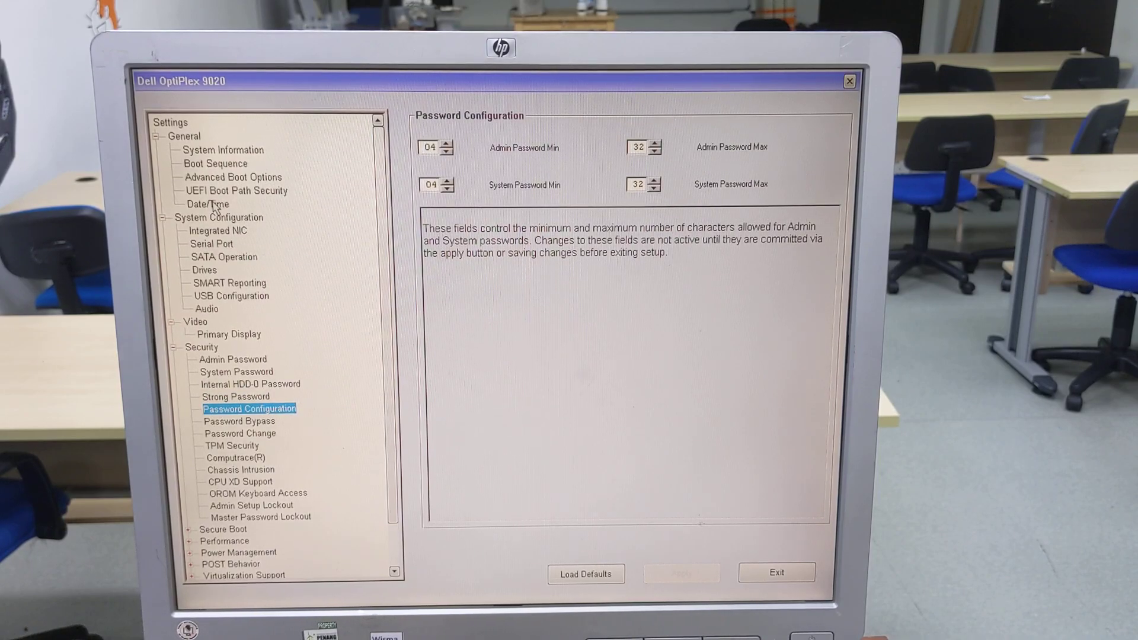
pyautogui.click(238, 421)
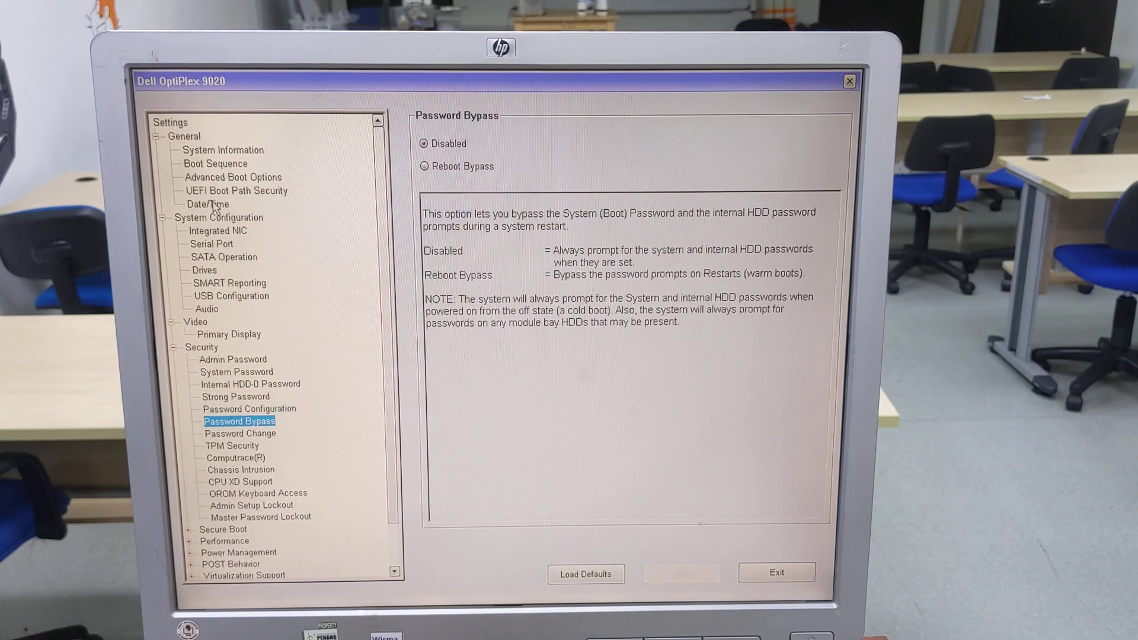
pyautogui.click(239, 434)
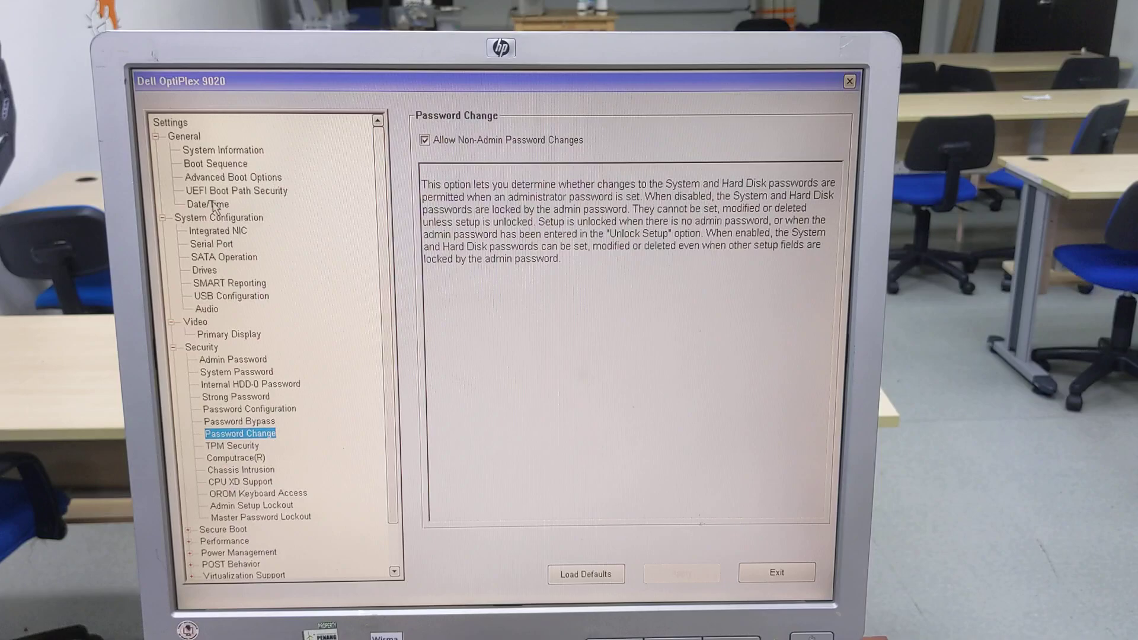
# Review TPM Security, Computrace, Chassis Intrusion, CPU XD, OROM Keyboard Access and Admin Setup Lockout, then expand Secure Boot.
pyautogui.click(231, 445)
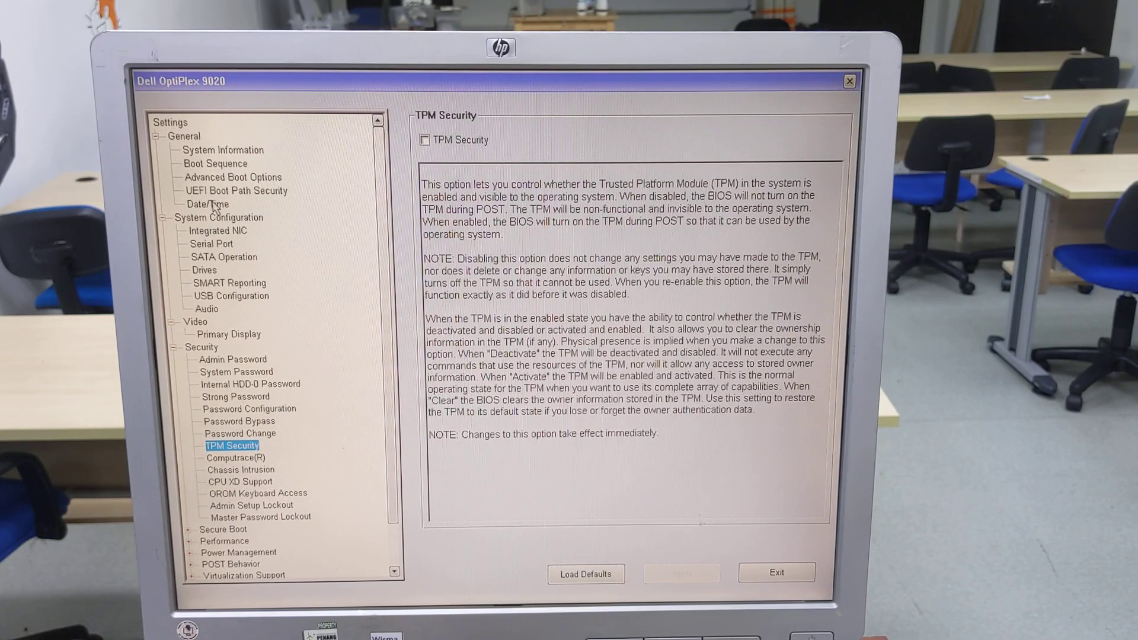
pyautogui.click(234, 458)
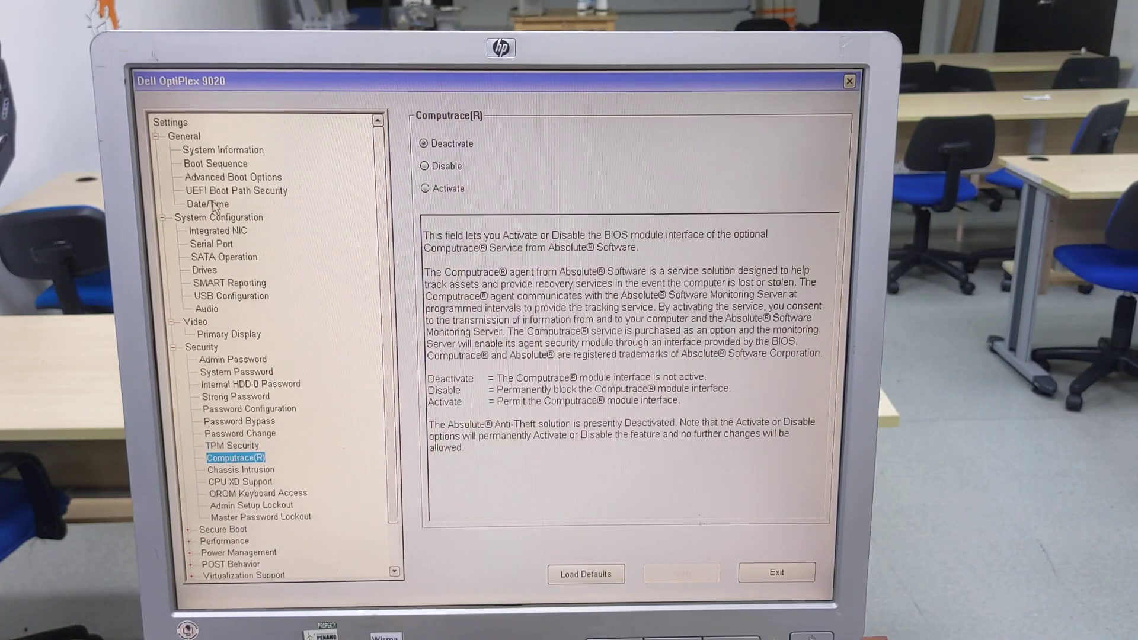
pyautogui.click(239, 470)
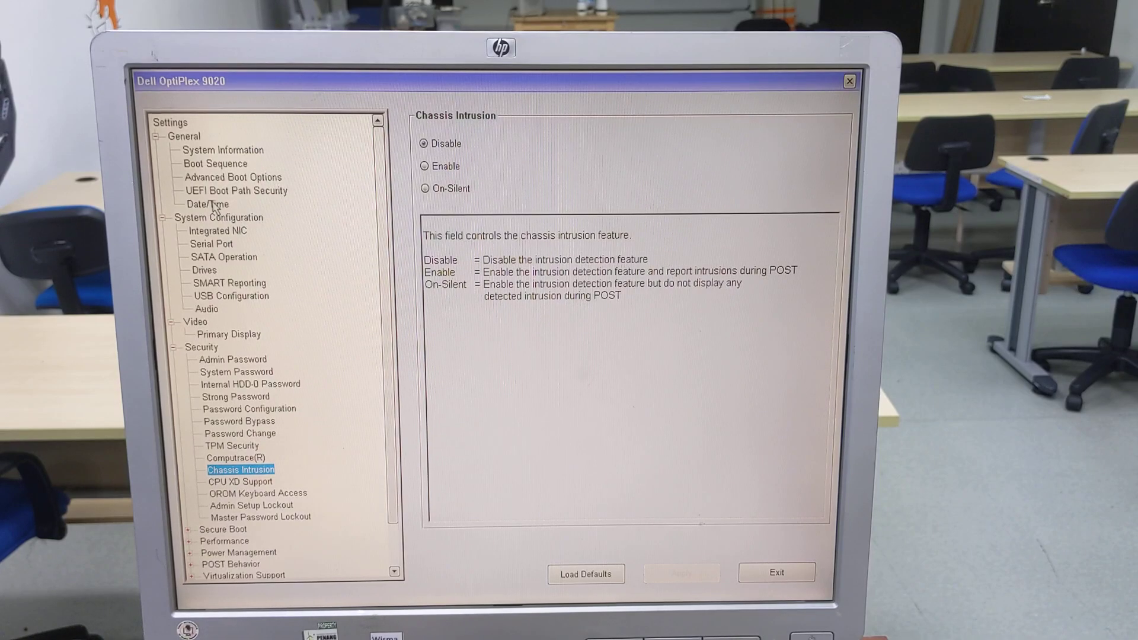
pyautogui.click(241, 482)
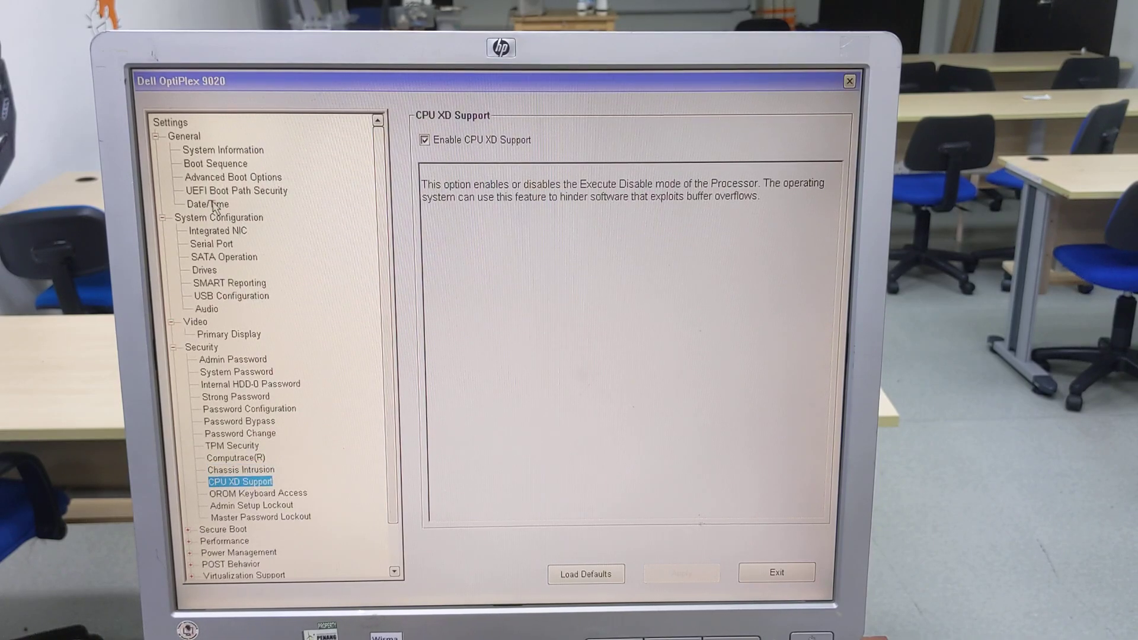
pyautogui.click(256, 493)
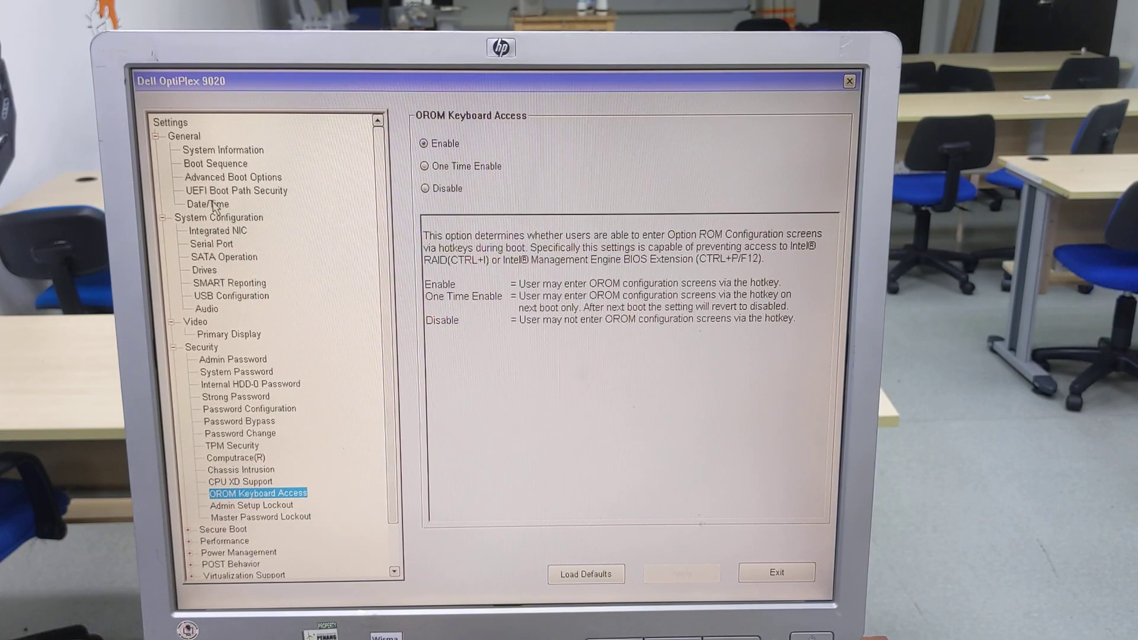
pyautogui.click(250, 505)
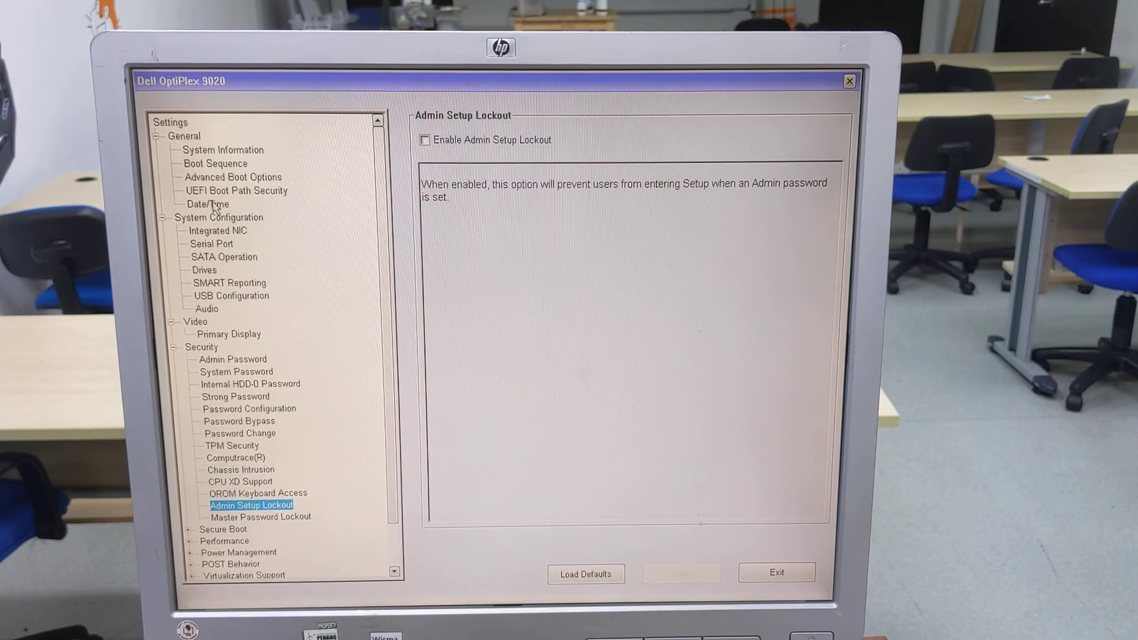
pyautogui.click(260, 515)
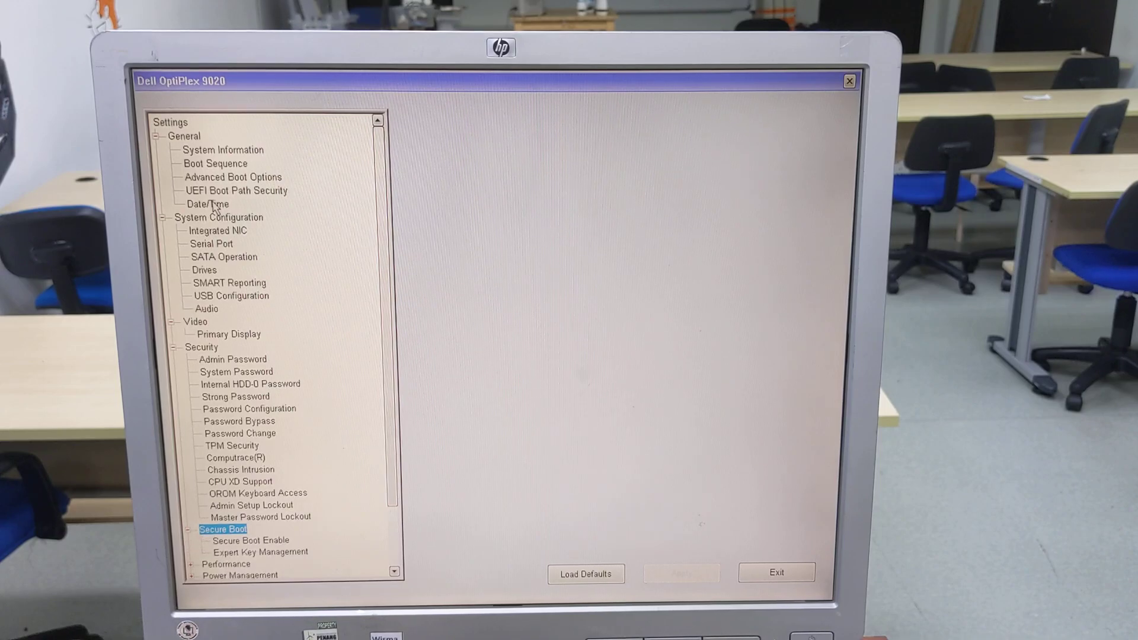
# Review Secure Boot Expert Key Management, then expand Performance and show Multi Core Support.
pyautogui.click(261, 552)
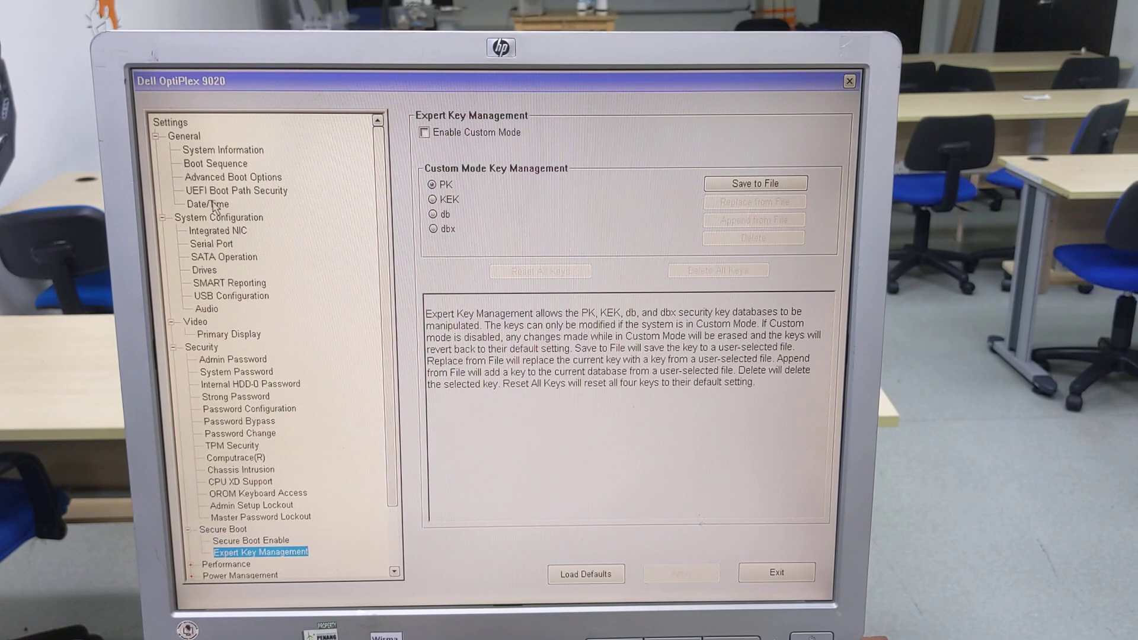
pyautogui.click(225, 564)
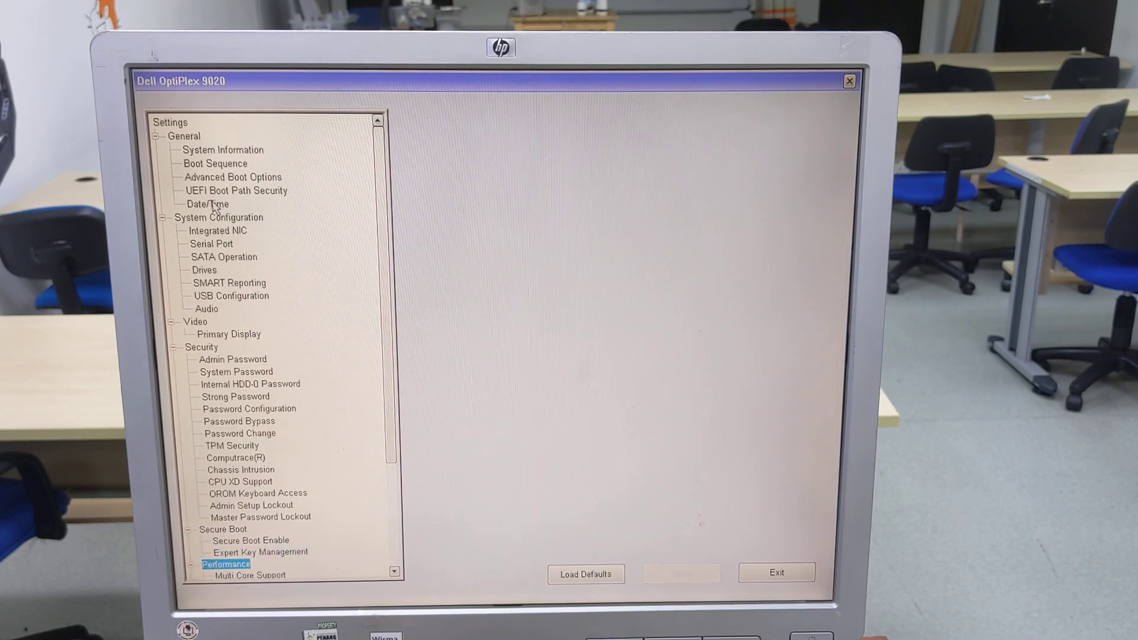
pyautogui.click(250, 574)
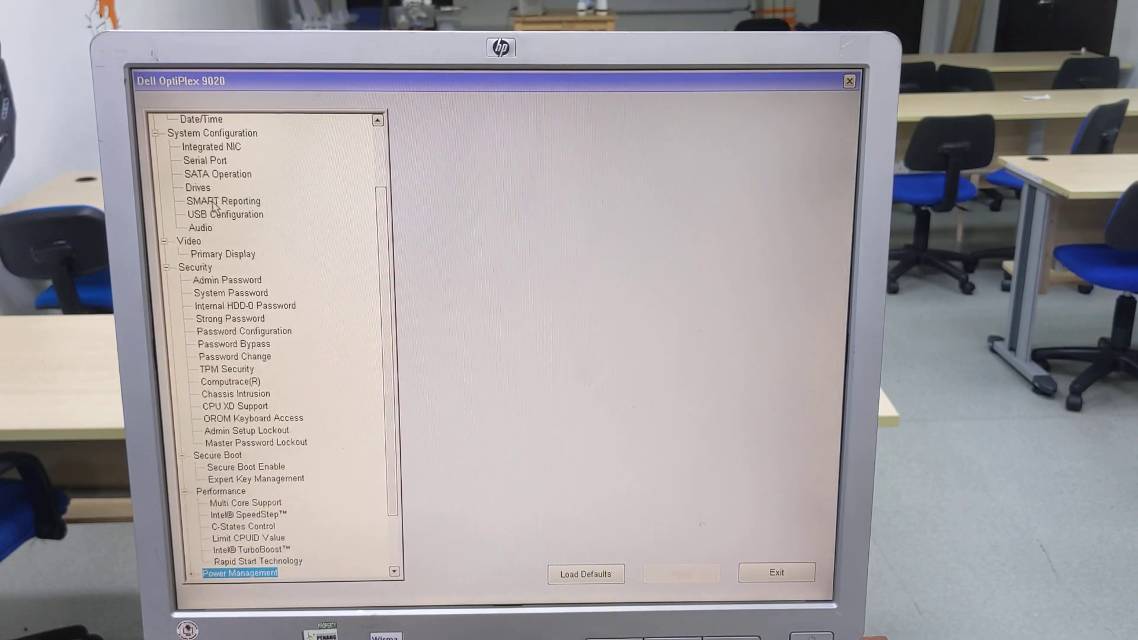
# Browse Power Management's AC Recovery, Auto On Time, USB Wake and Wake on LAN, ending on POST Behavior Keyboard Errors.
pyautogui.click(238, 572)
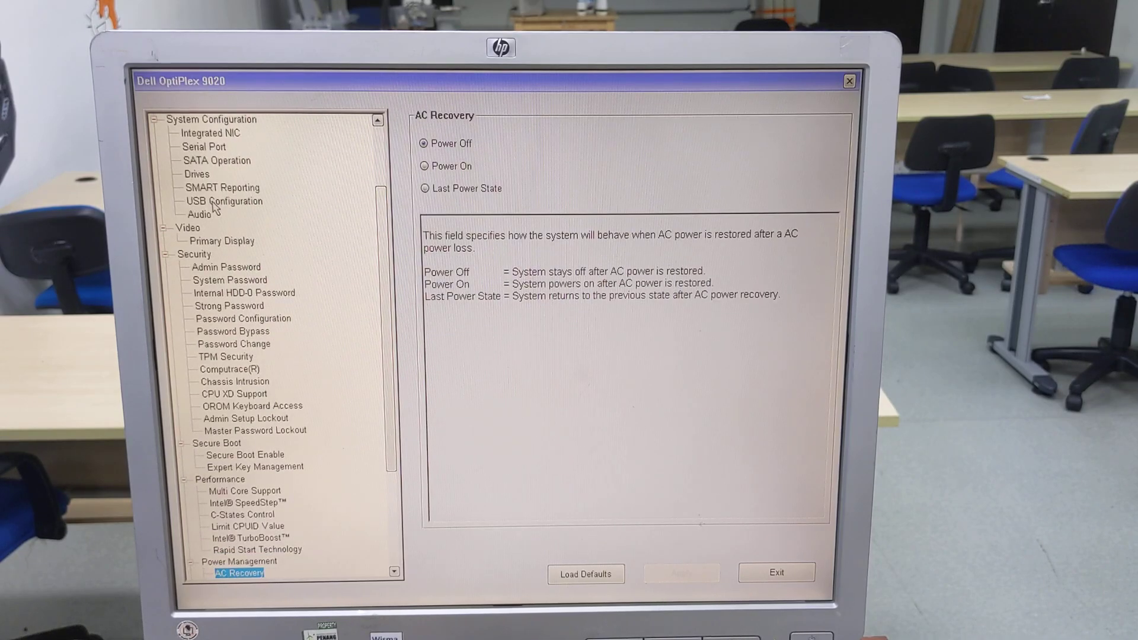
pyautogui.click(241, 571)
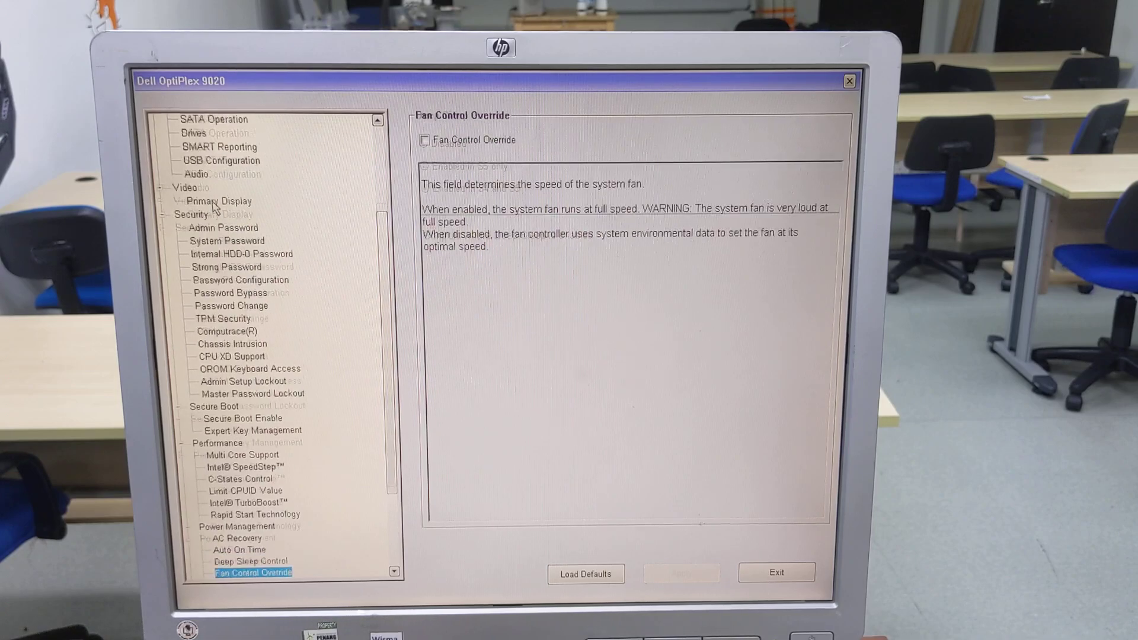
pyautogui.click(250, 572)
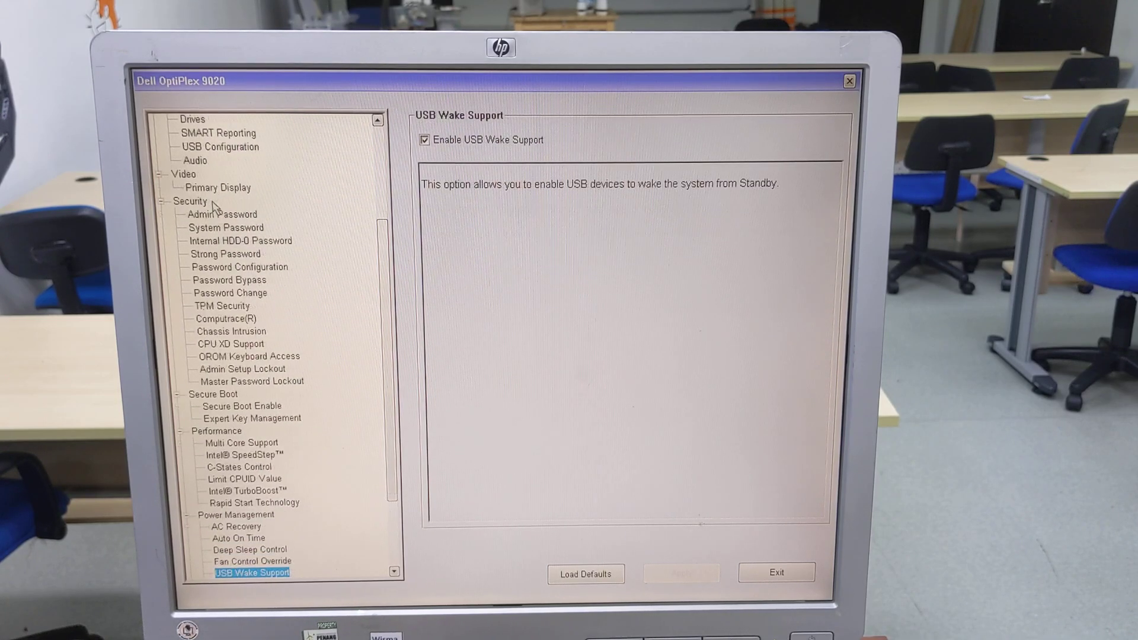
pyautogui.click(240, 572)
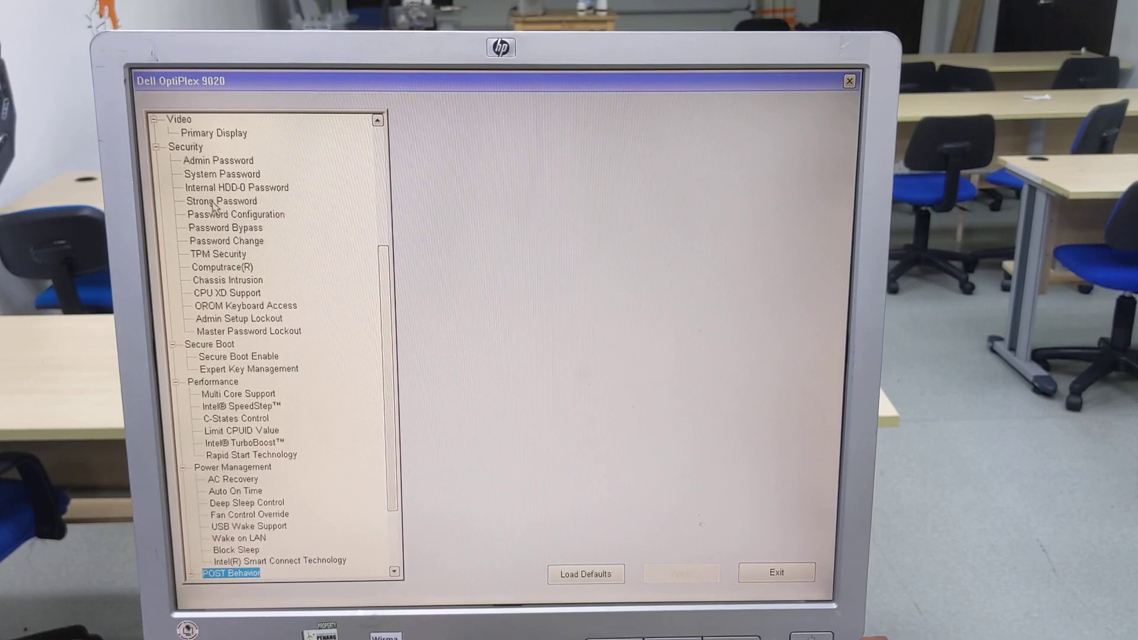
pyautogui.click(228, 571)
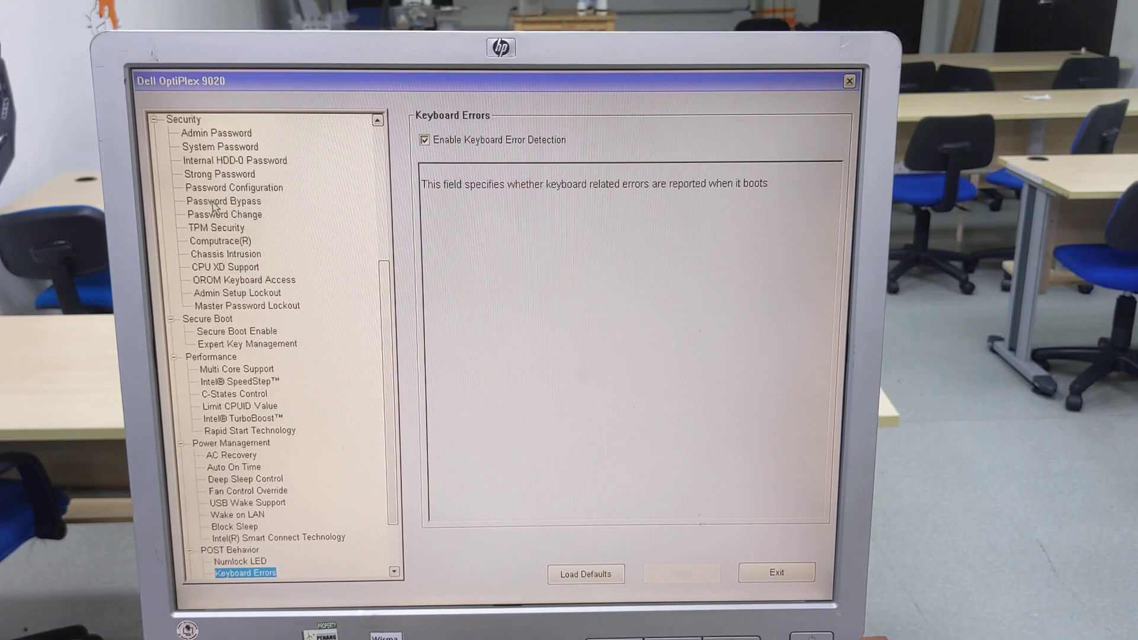
# Review MEBx Hotkey, Virtualization, then Maintenance's Service Tag and Asset Tag settings.
pyautogui.click(235, 572)
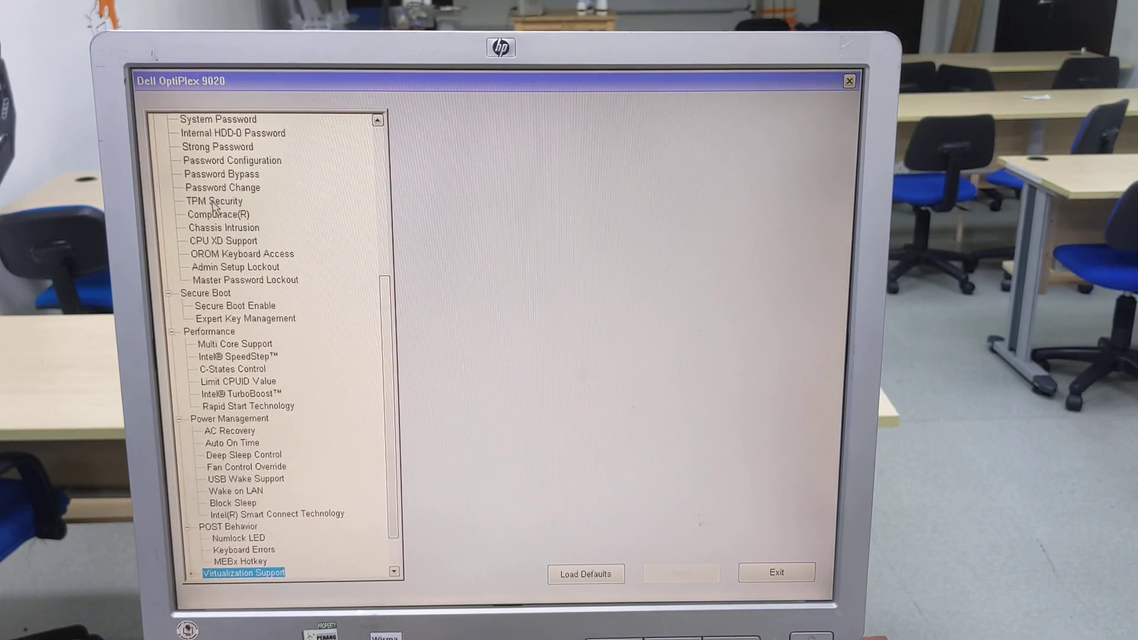
pyautogui.click(246, 572)
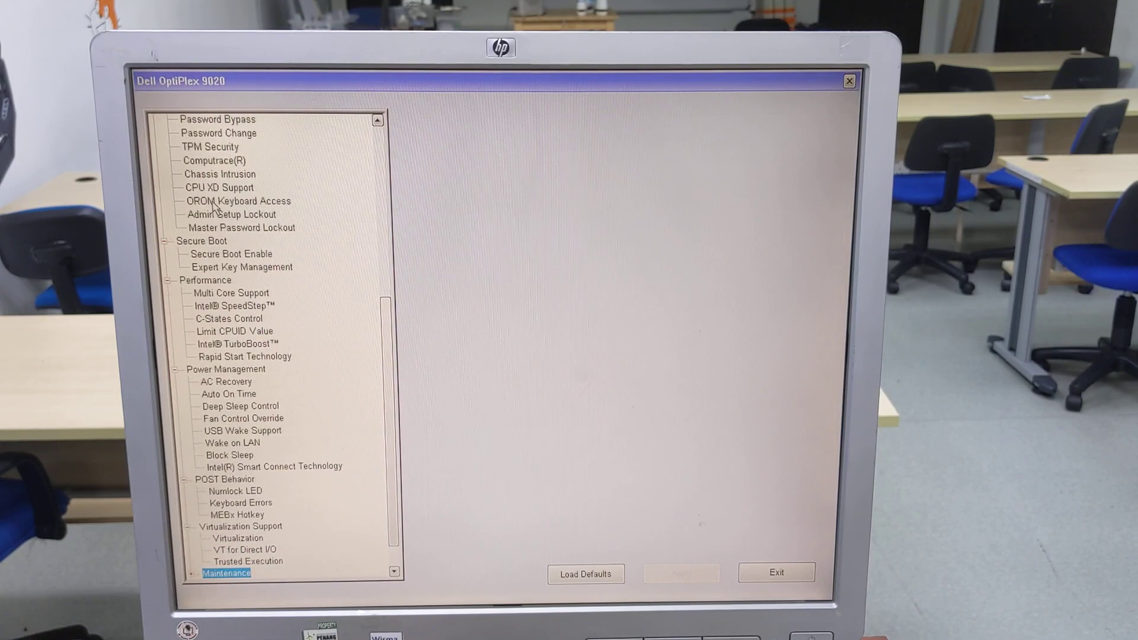
pyautogui.click(226, 573)
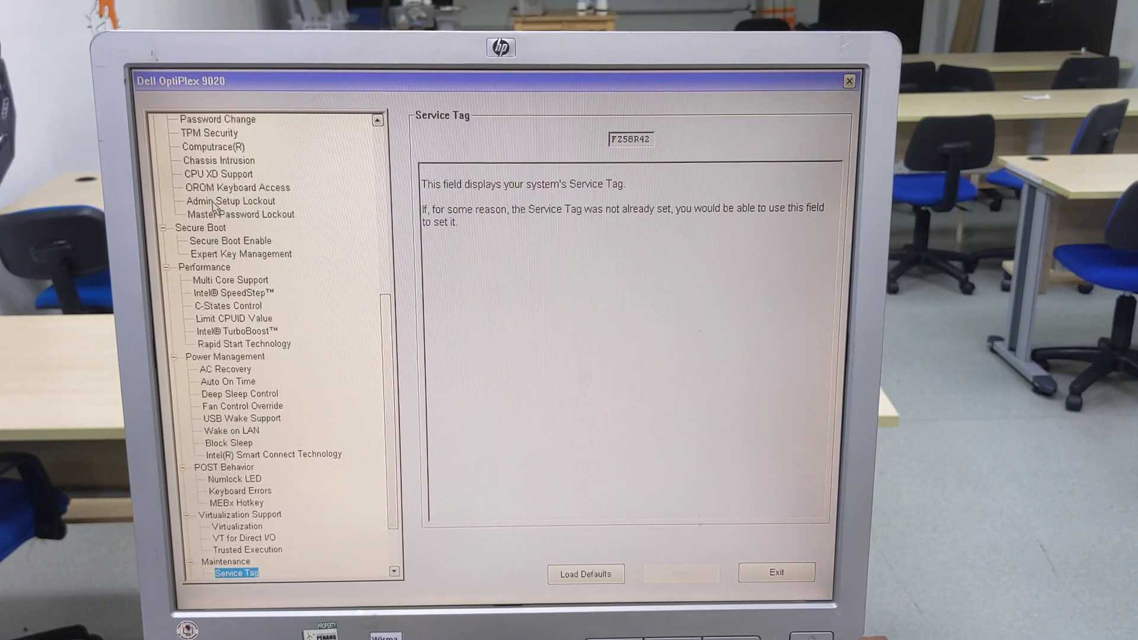
pyautogui.click(234, 561)
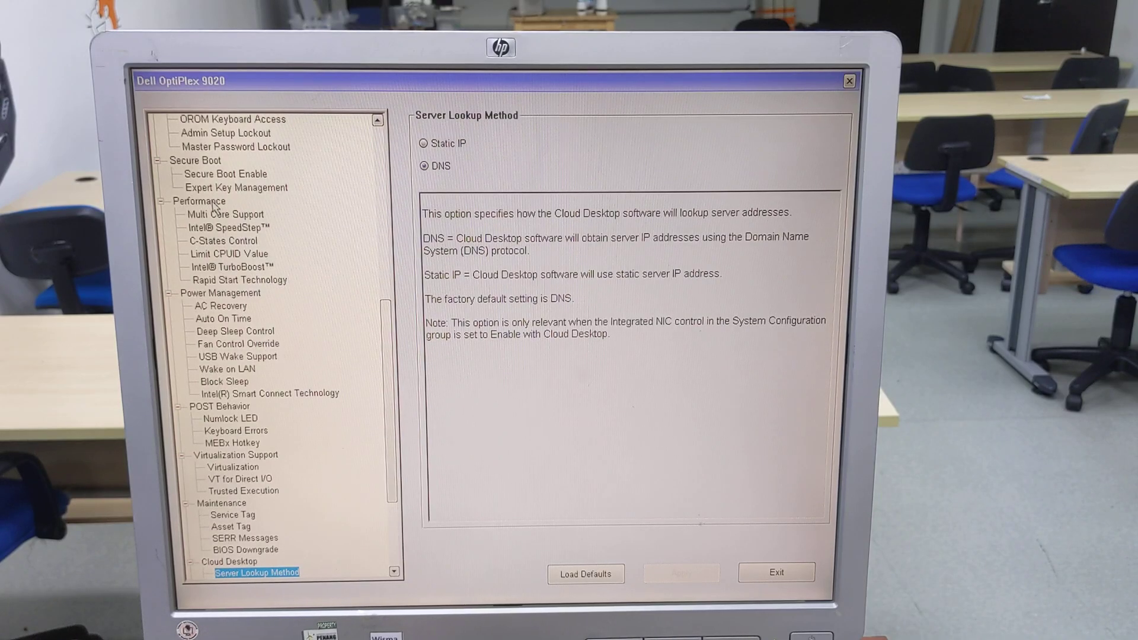
# Review Cloud Desktop Server Name, IP Address and Port, then scroll down to System Logs and Advanced Configurations.
pyautogui.click(257, 571)
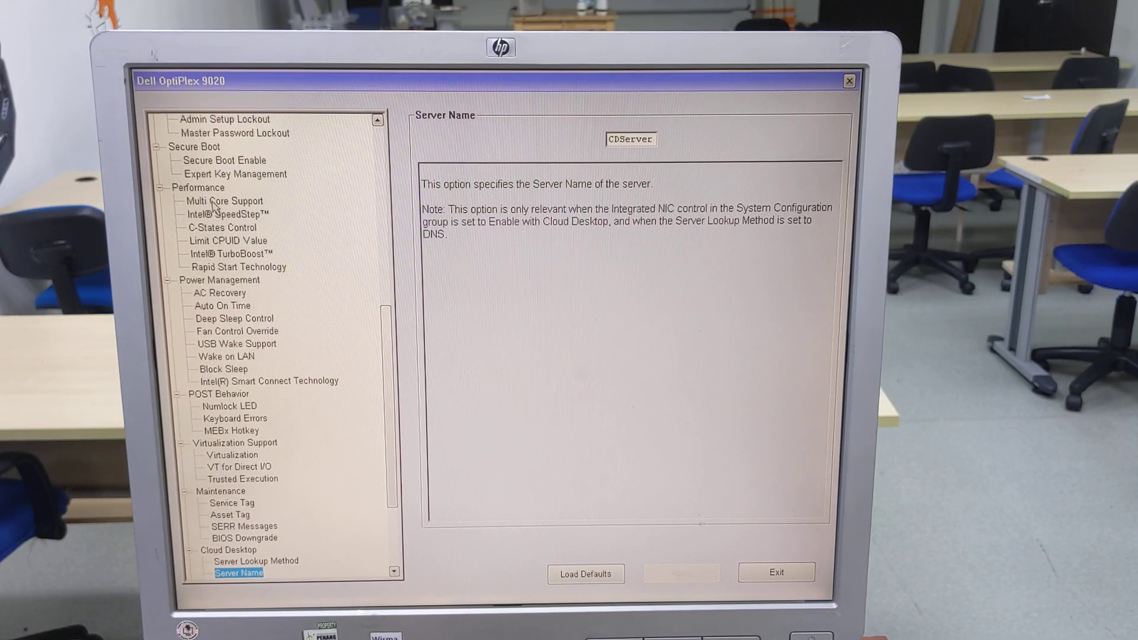
pyautogui.click(247, 573)
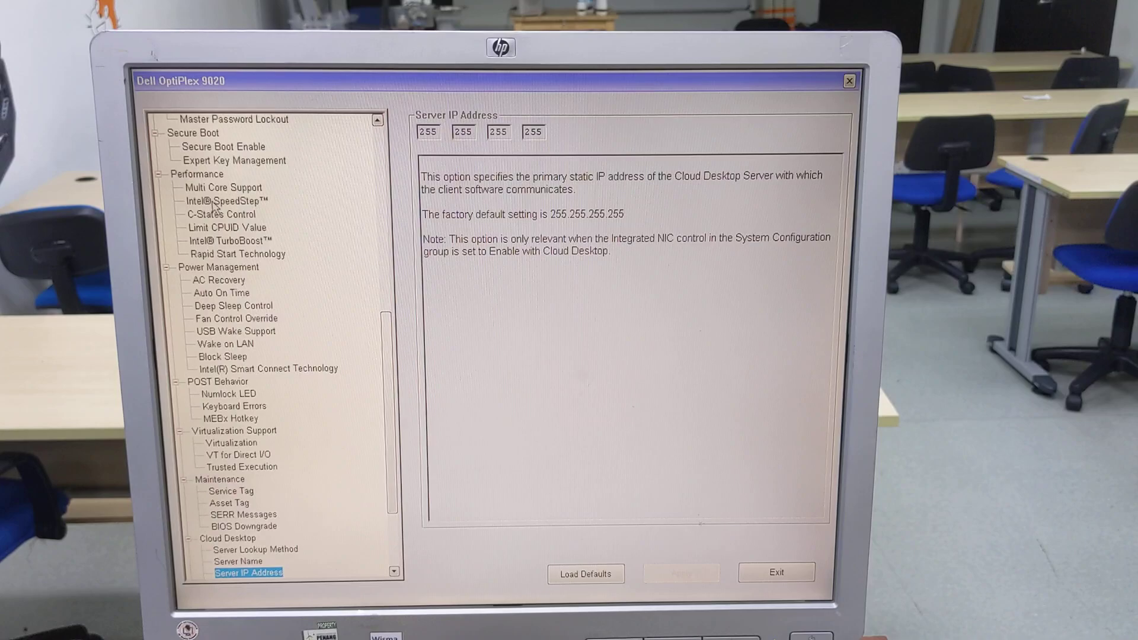
pyautogui.click(257, 571)
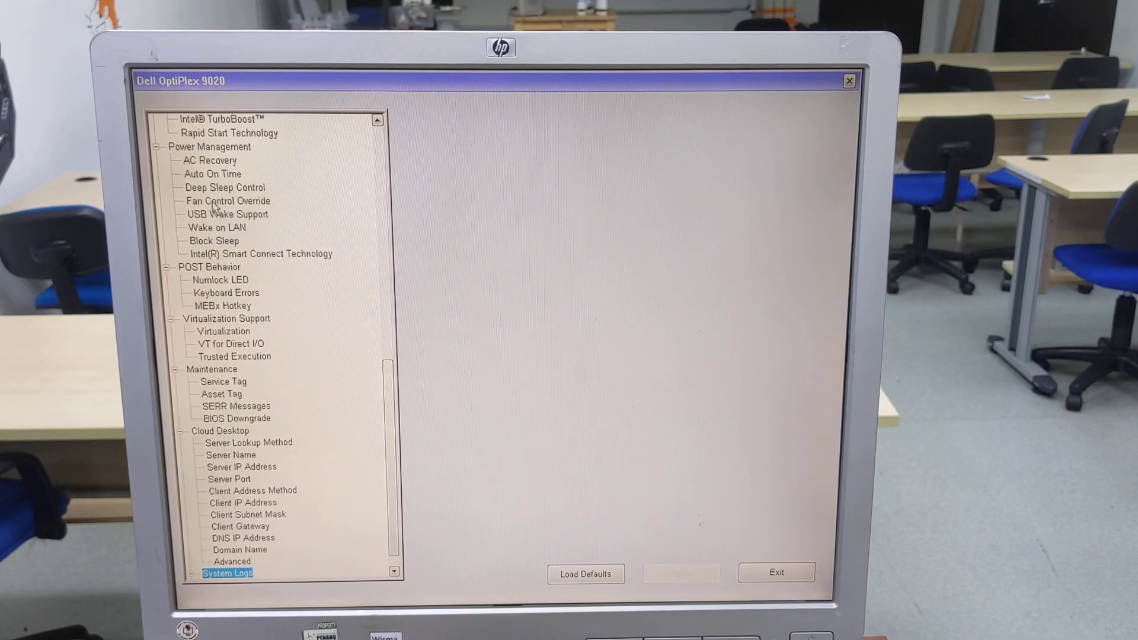
pyautogui.scroll(-3)
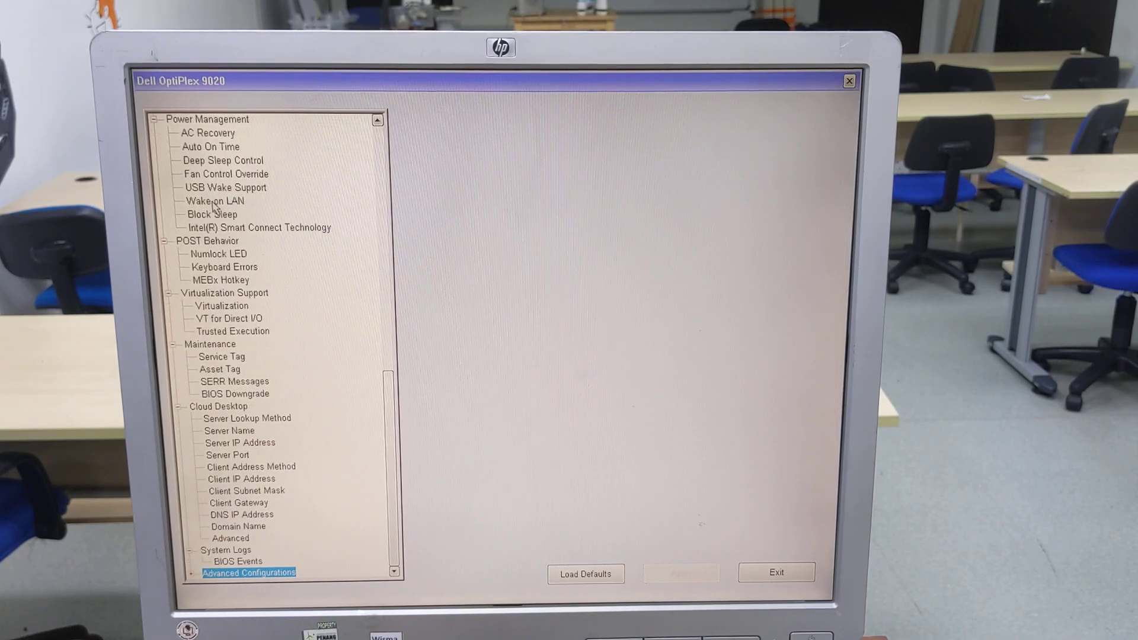